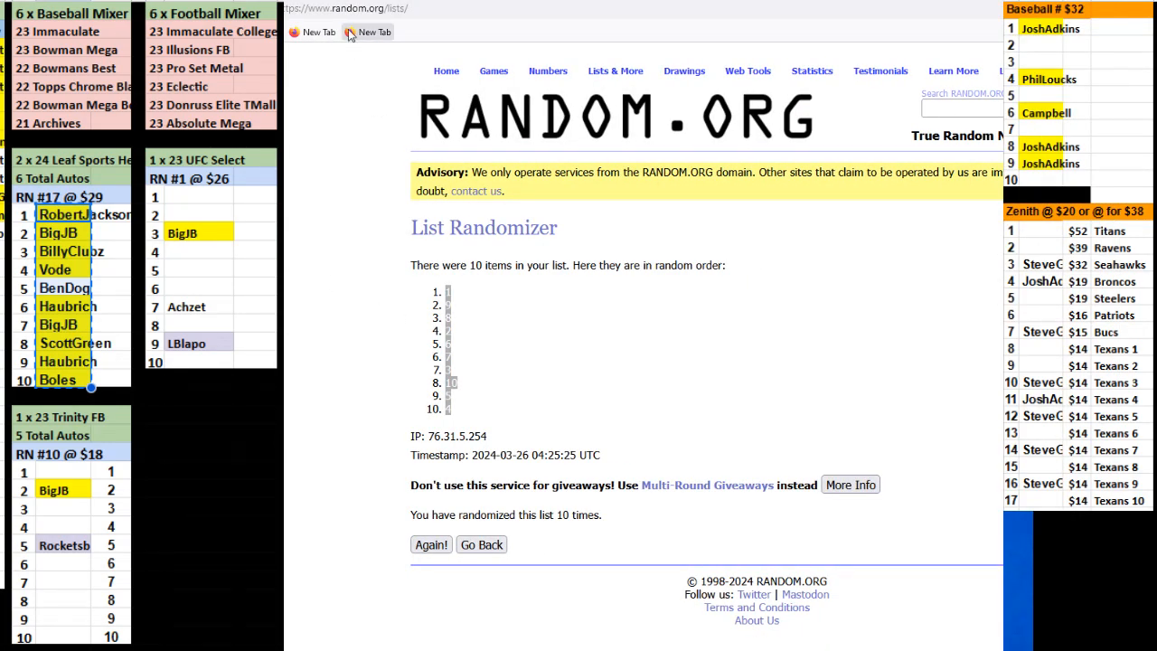
Roll two dice (3 and 5), then shuffle the ten breaker names once
{"action": "left_click", "coordinate": [481, 544]}
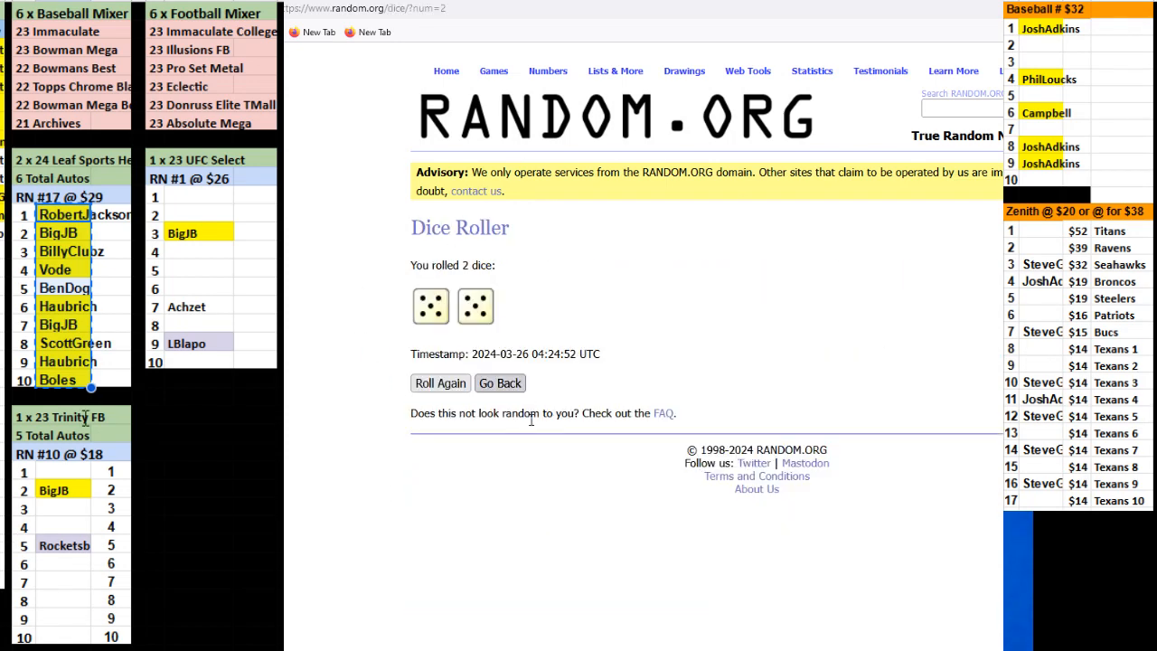
{"action": "left_click", "coordinate": [441, 383]}
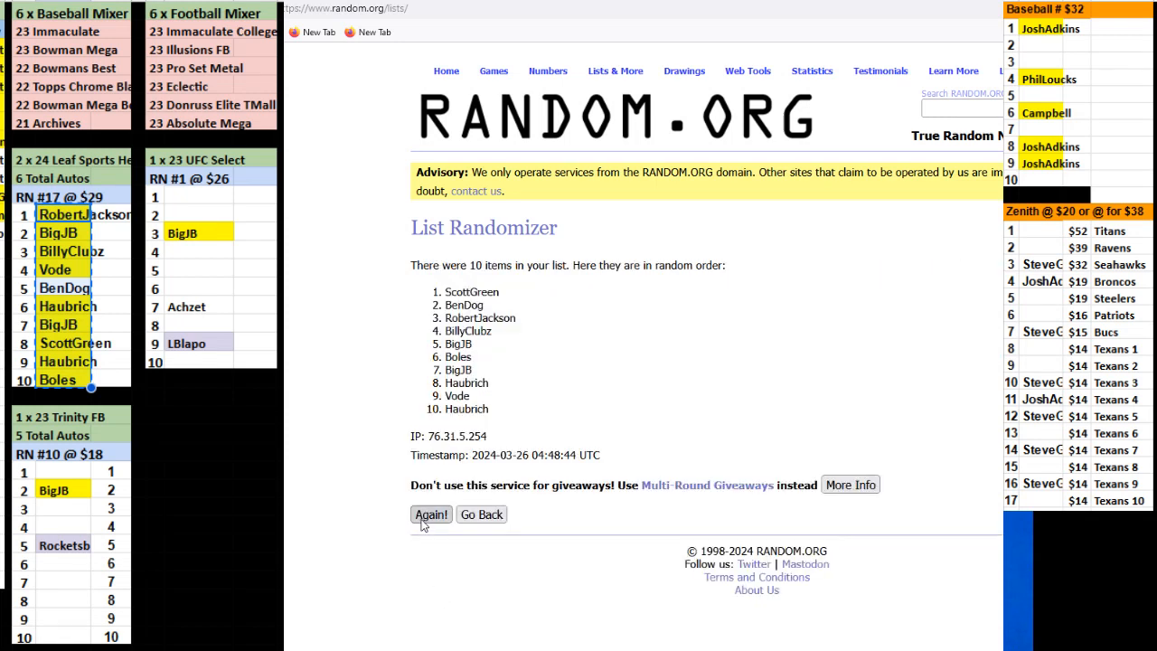
Reshuffle the breaker names with Again! until randomized four times, BigJB first and BillyClubz last
{"action": "left_click", "coordinate": [430, 514]}
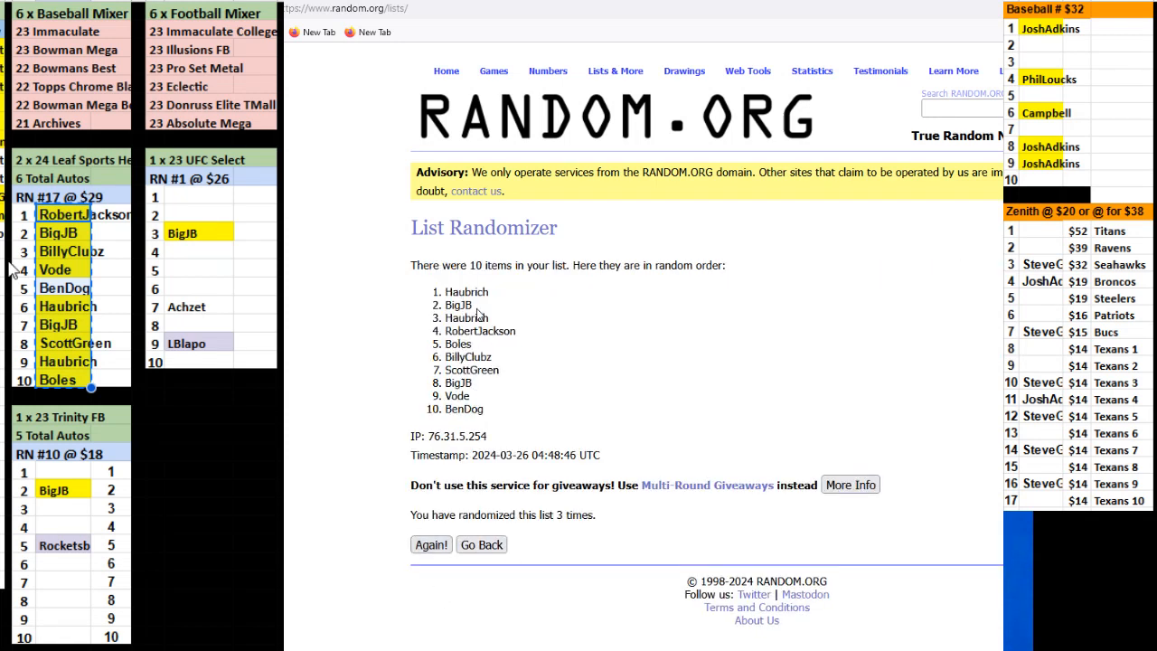
{"action": "left_click", "coordinate": [430, 544]}
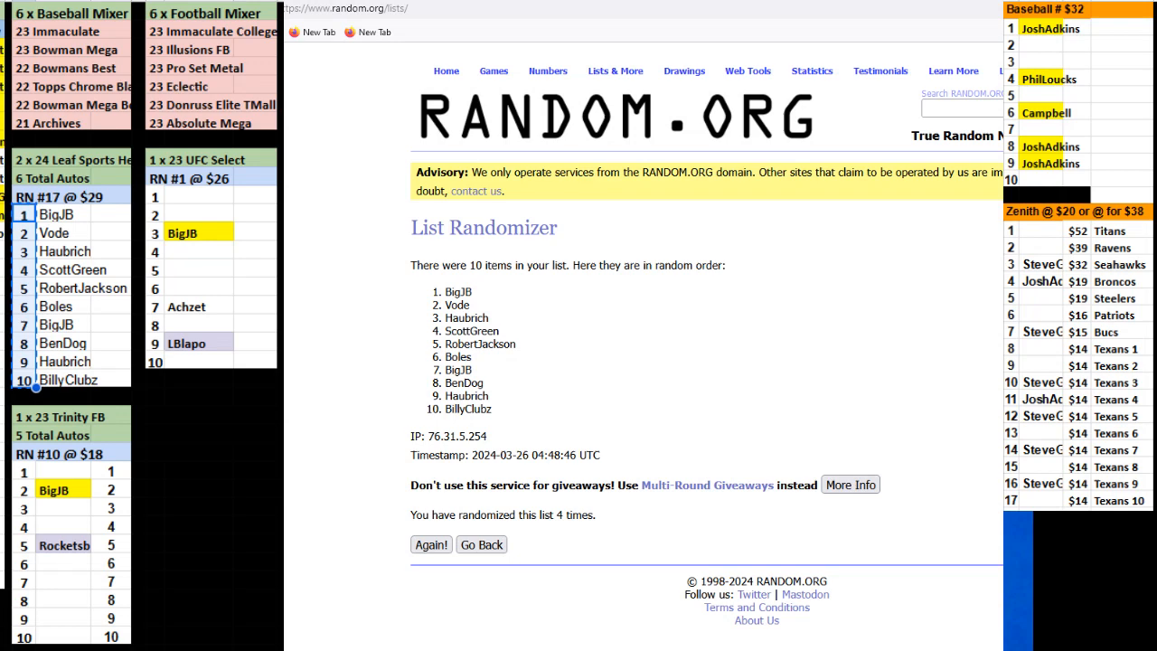
Randomize the numbers 1–10 into 4, 6, 3, 5, 1, 7, 2, 8, 9, 10 and begin typing 'Wi' in the Zenith sheet
{"action": "left_click", "coordinate": [481, 544]}
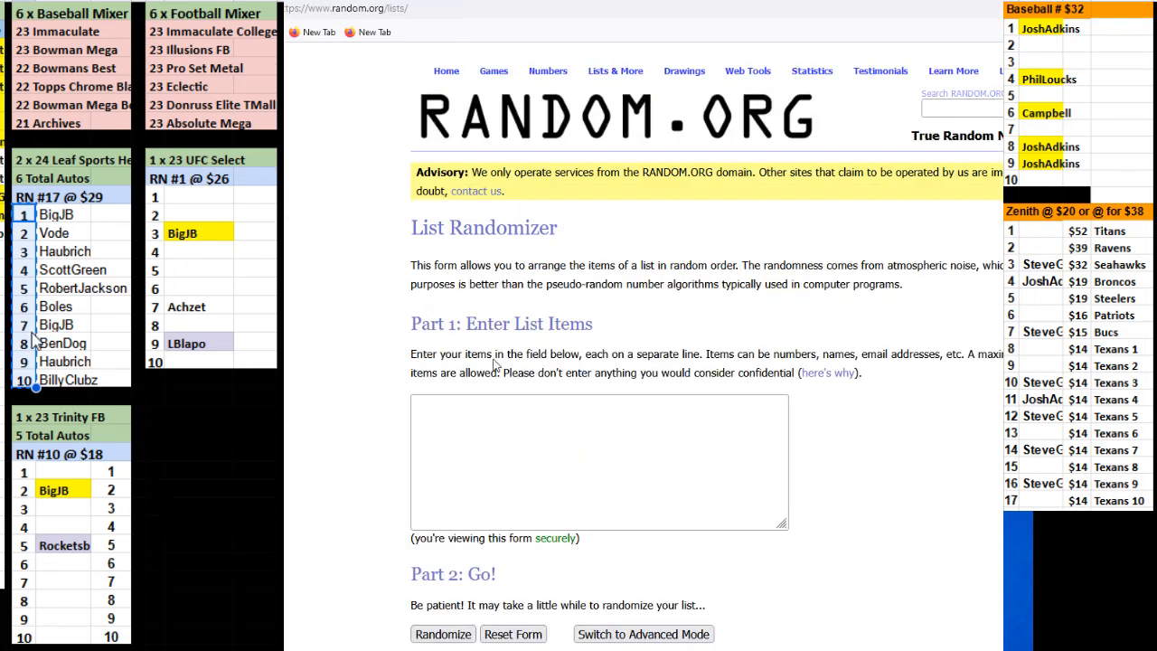
{"action": "left_click", "coordinate": [443, 633]}
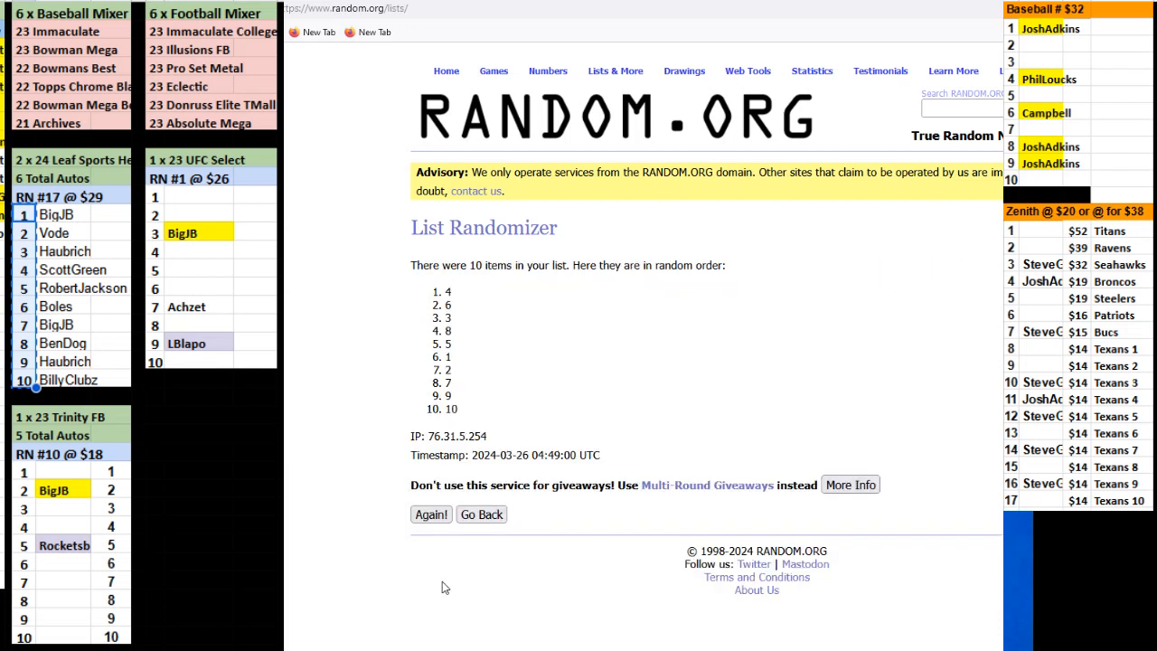
{"action": "left_click", "coordinate": [430, 514]}
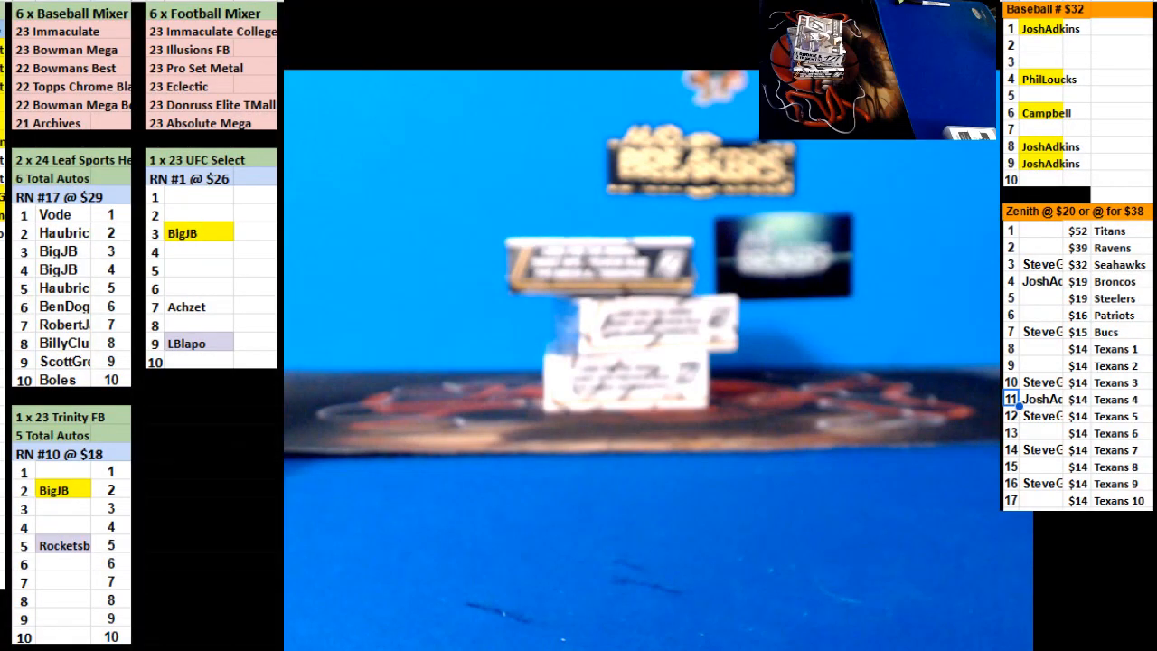
{"action": "type", "text": "Wi"}
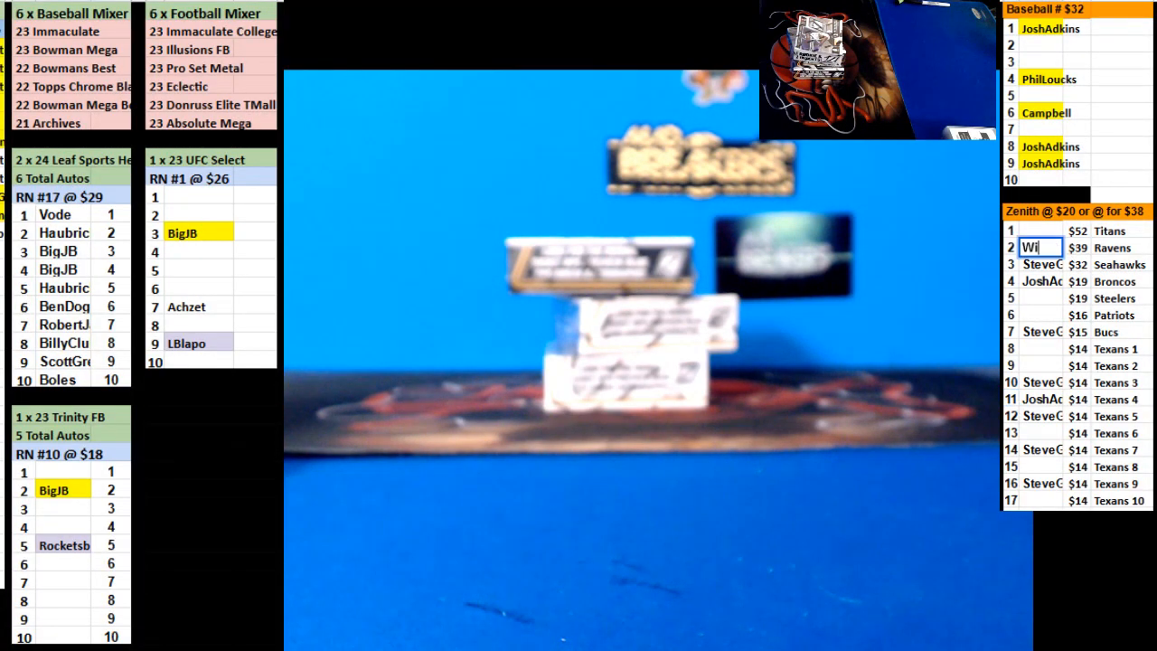